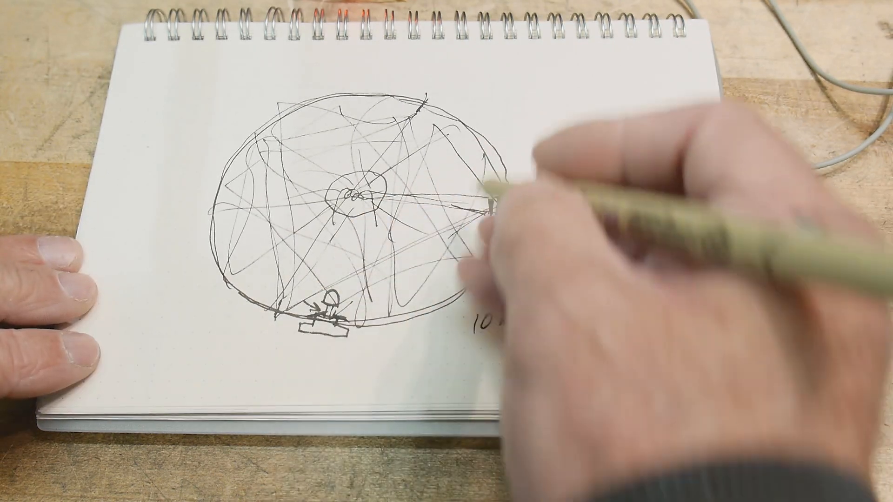
text(1m)
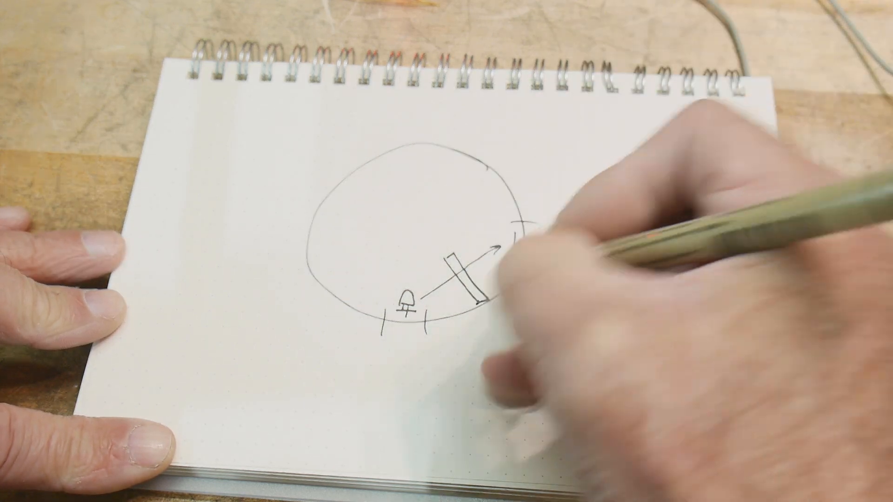
text(DET)
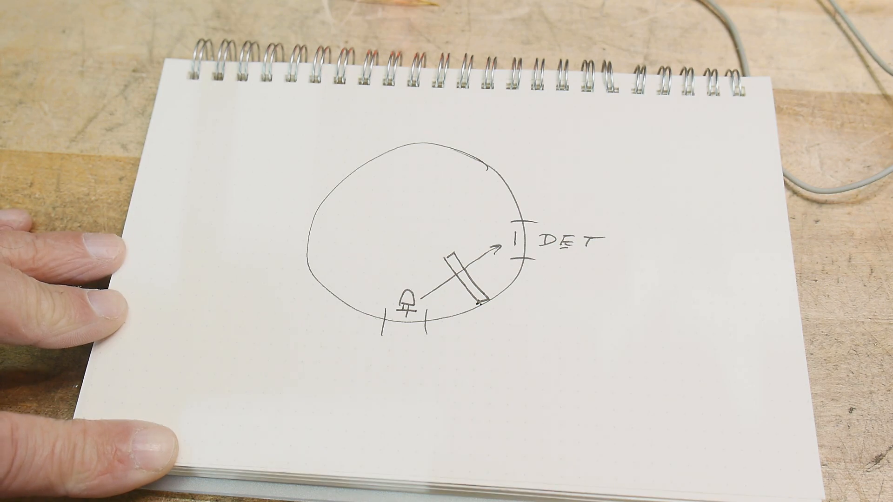